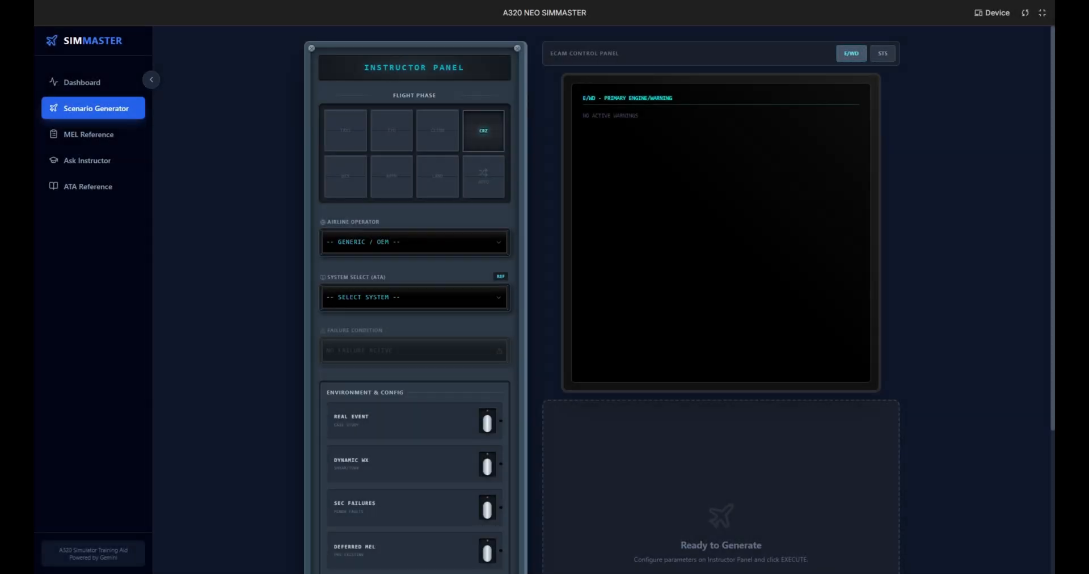
- Choose automatic flight phase and select JetBlue as the airline operator
left_click(483, 177)
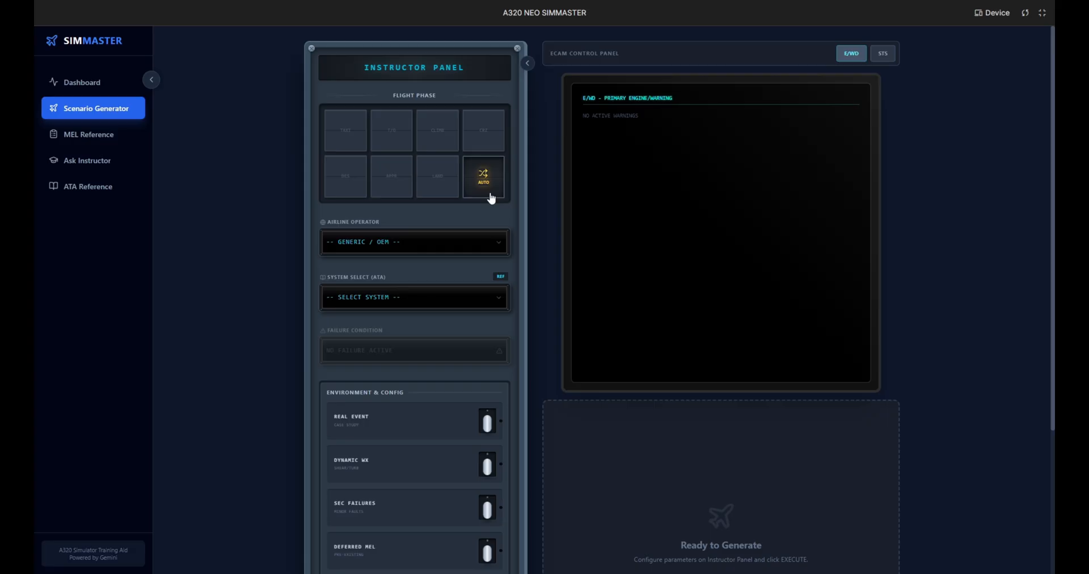
left_click(414, 241)
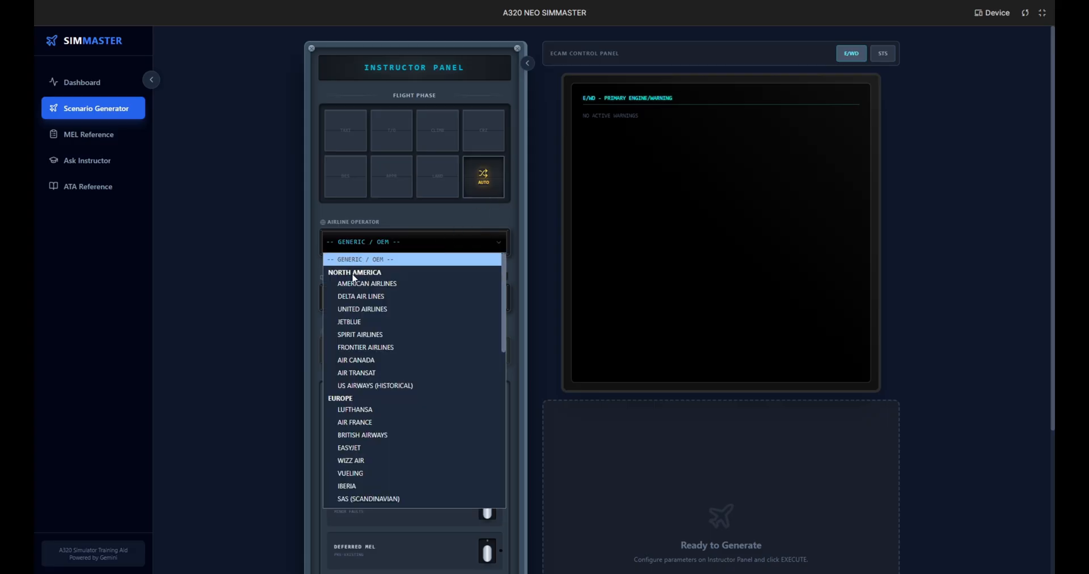
left_click(348, 322)
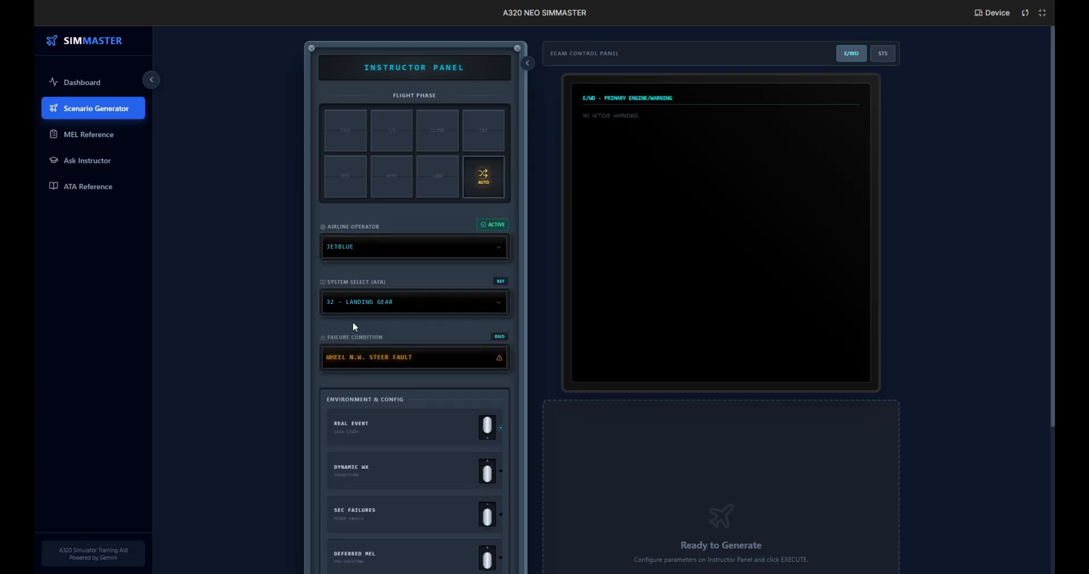
scroll("down", 3)
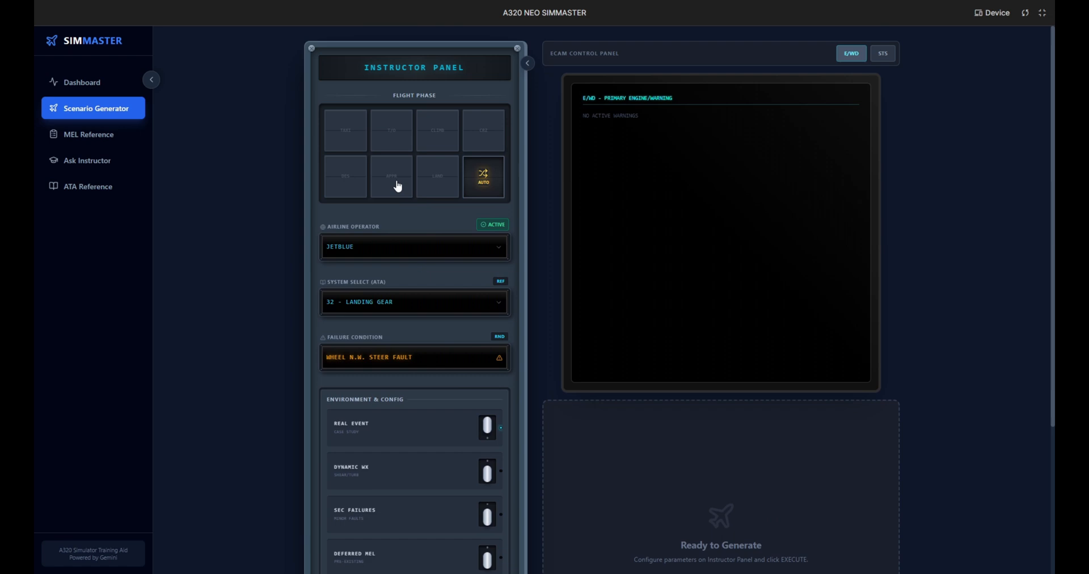
- Try the CLIMB and APPR flight phases, then settle back on AUTO before executing
left_click(437, 130)
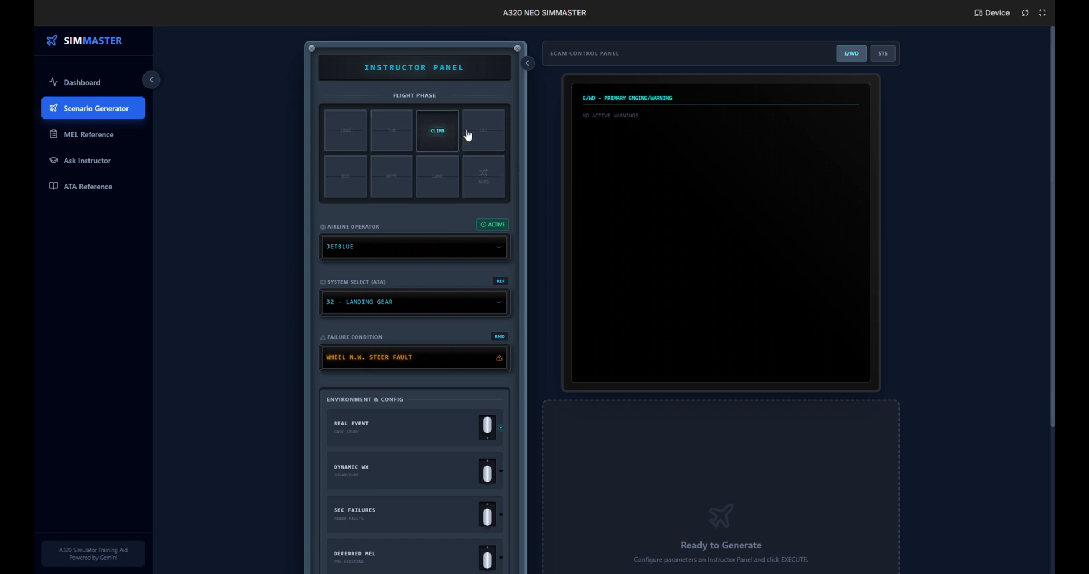
left_click(391, 177)
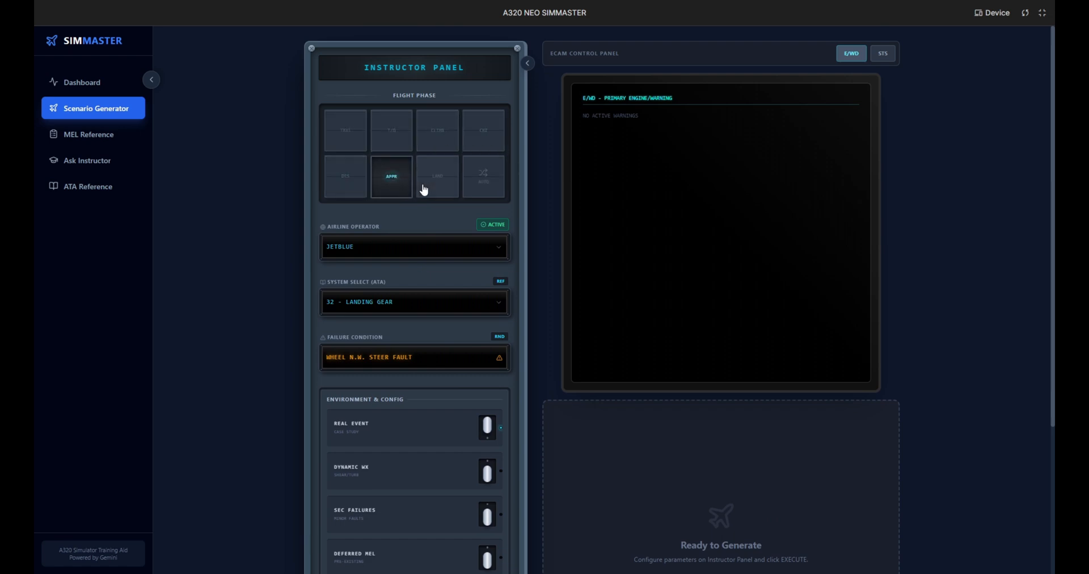
left_click(483, 177)
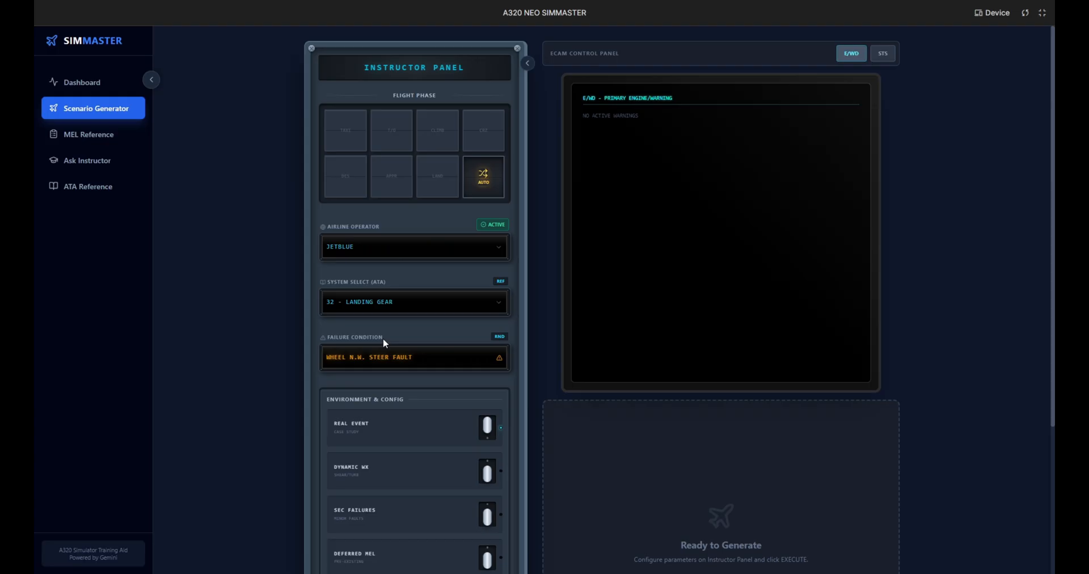
scroll("down", 3)
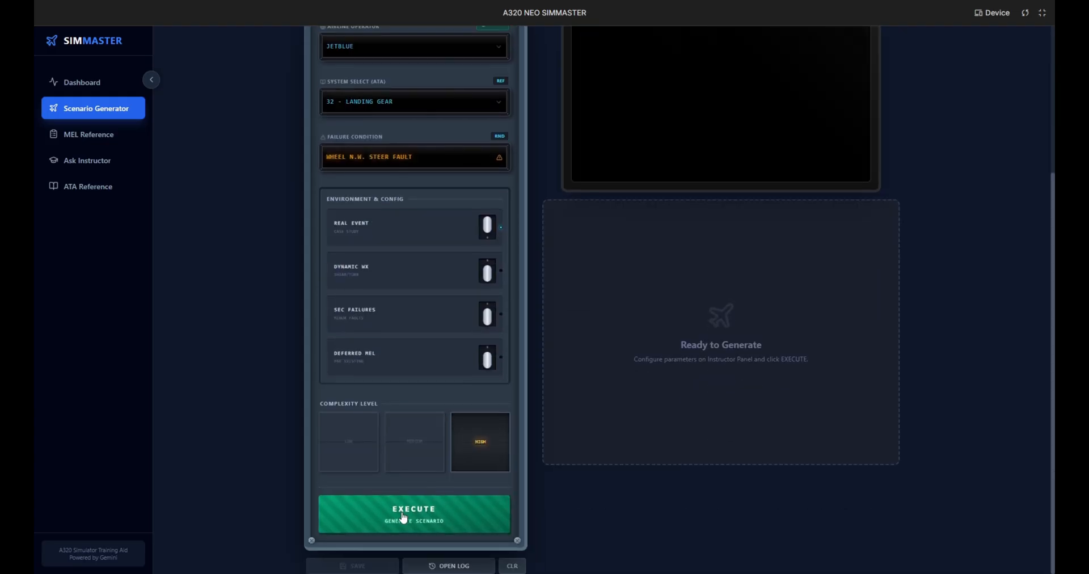
- Generate the JetBlue Flight 292 scenario, view the WHEEL N.W. STEER FAULT details and the ECAM status page
left_click(413, 514)
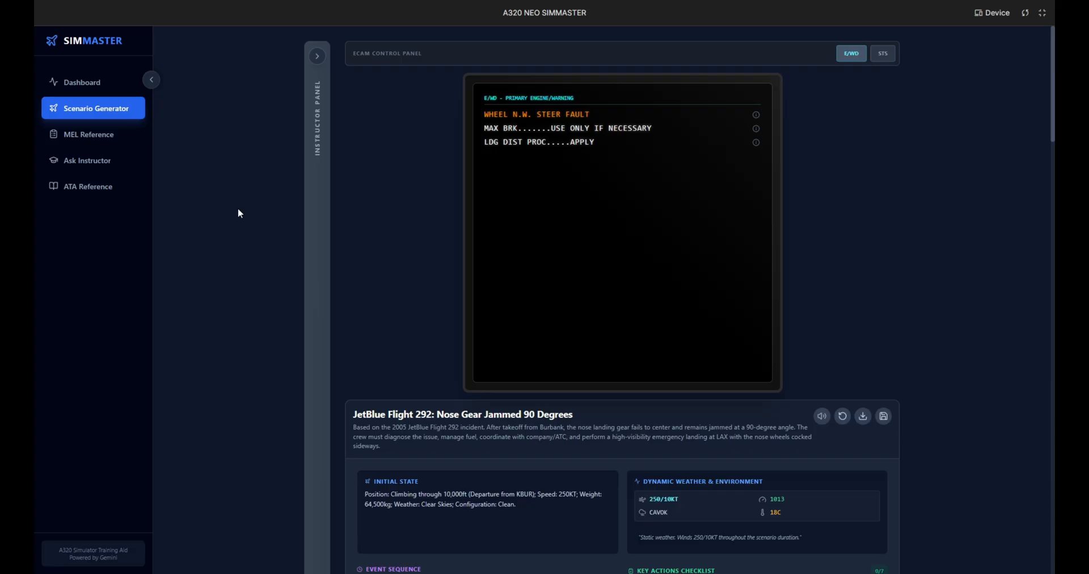
mouse_move(436, 178)
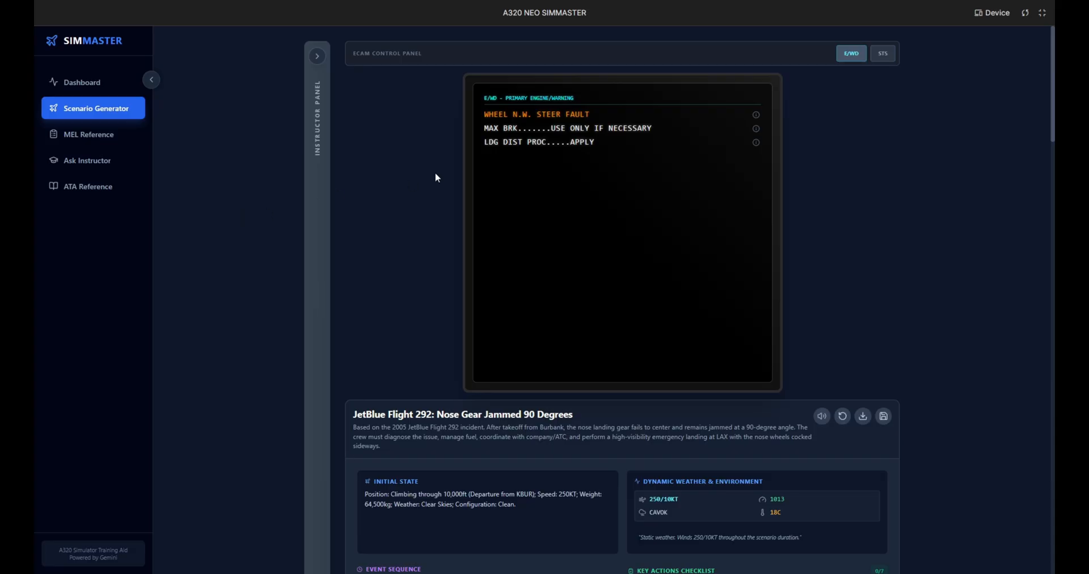
left_click(756, 114)
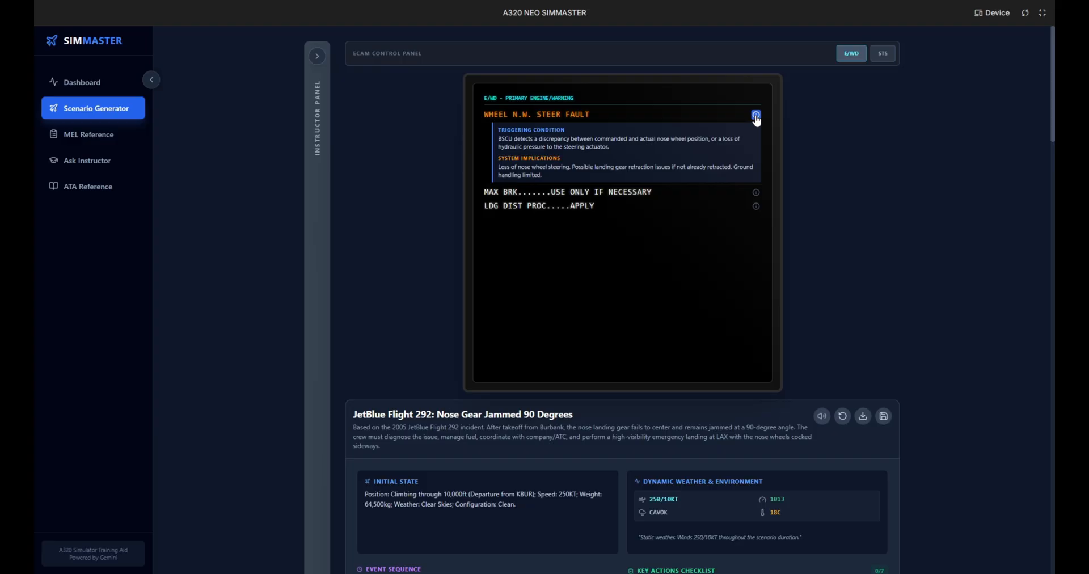
mouse_move(755, 186)
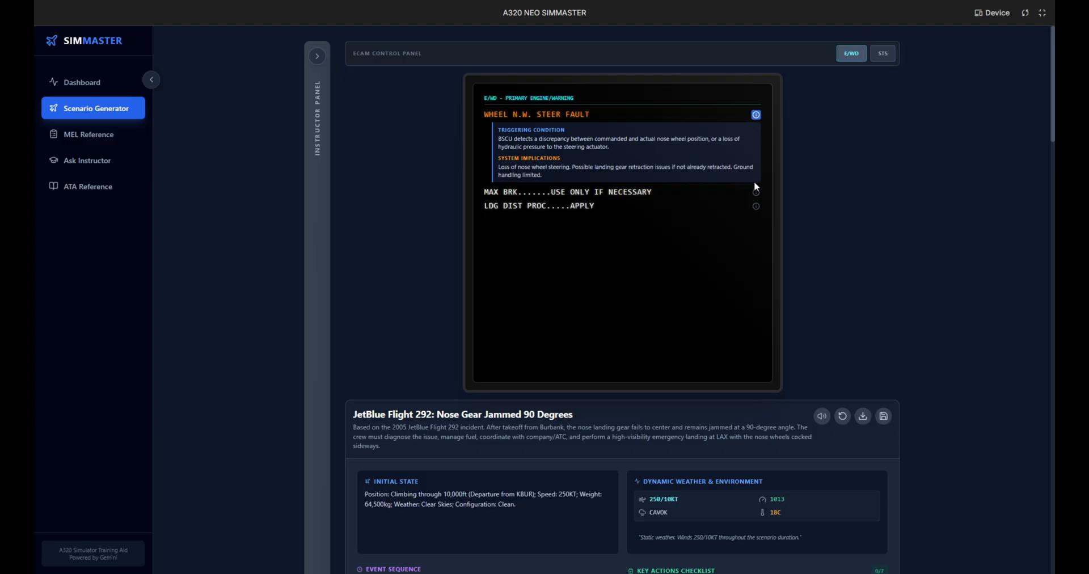
left_click(882, 53)
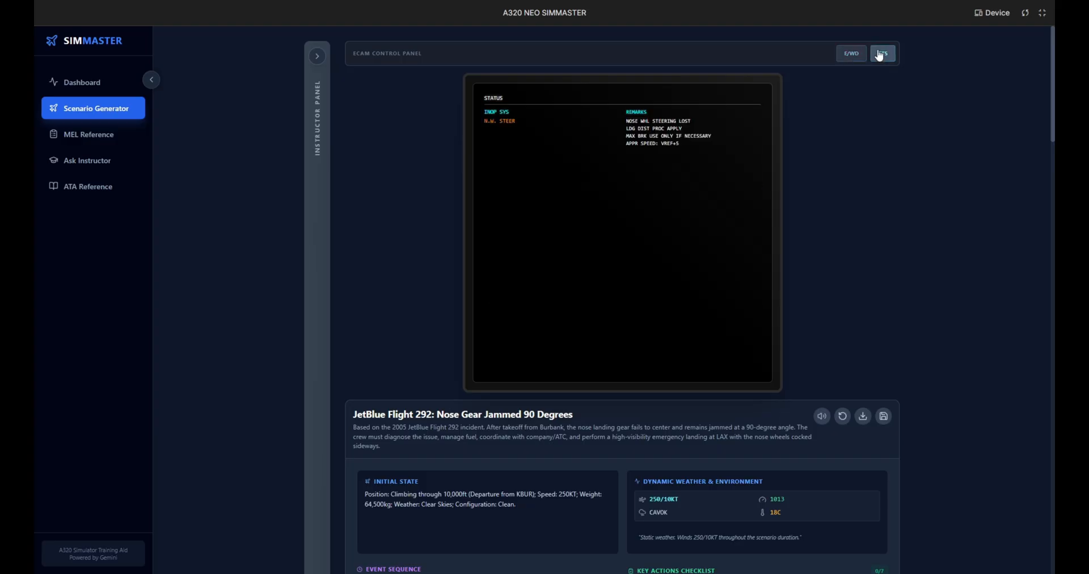
scroll("down", 3)
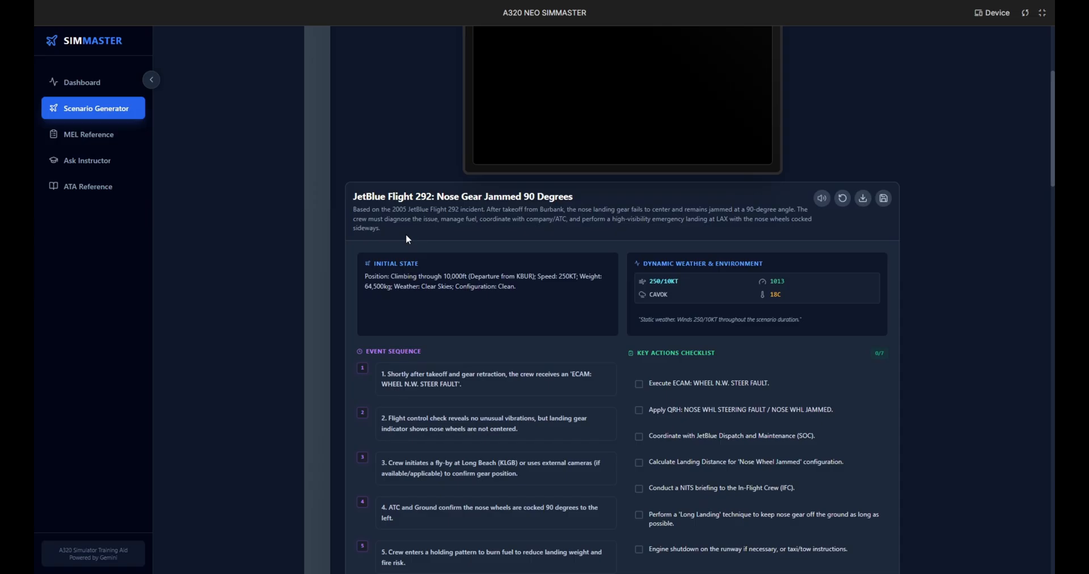
- Download the generated scenario and read through its DODAR and cabin briefing sections
scroll("down", 3)
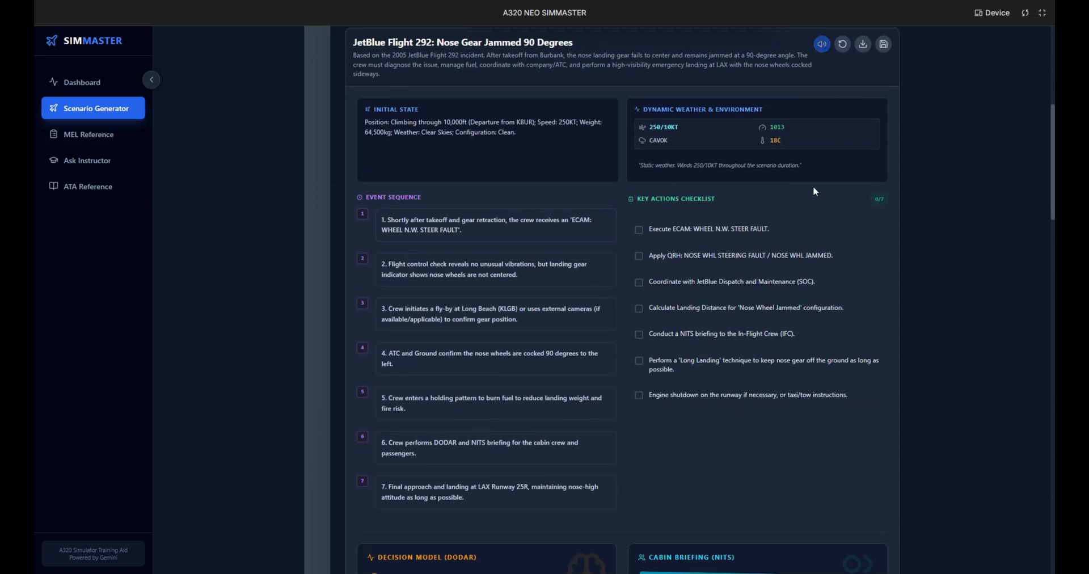
mouse_move(633, 184)
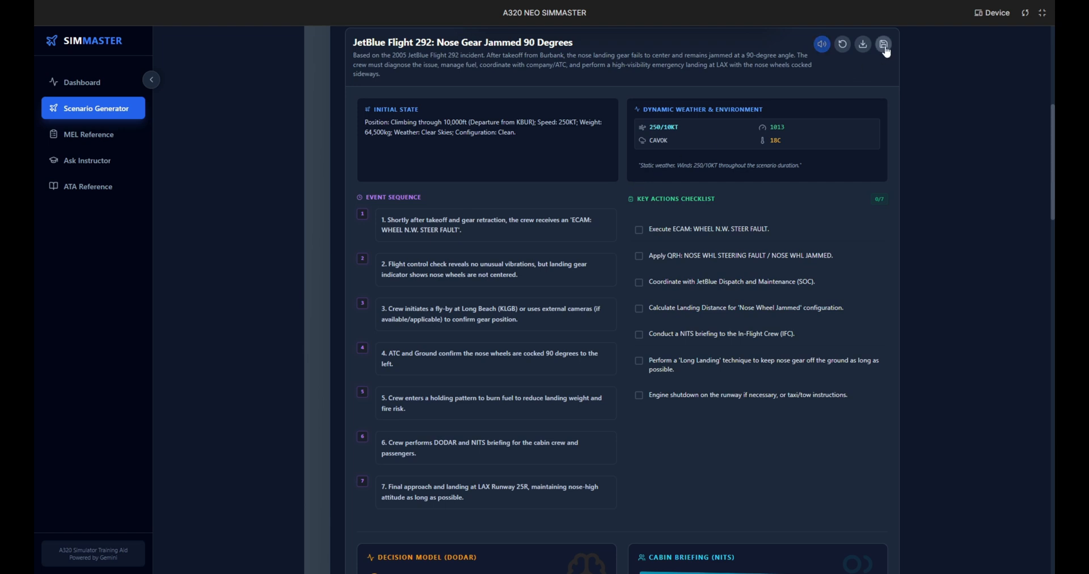
left_click(862, 44)
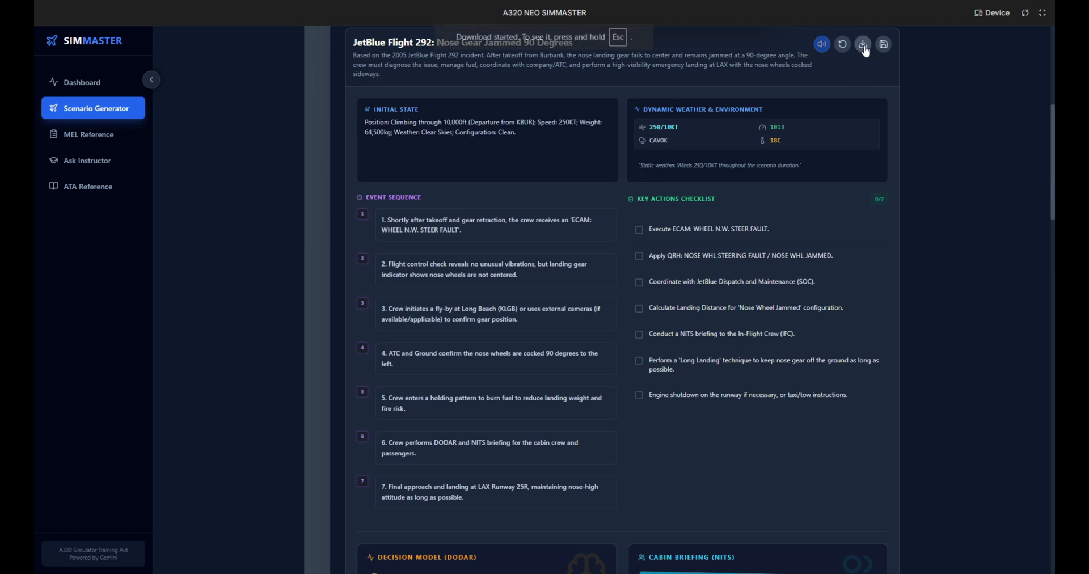
scroll("down", 3)
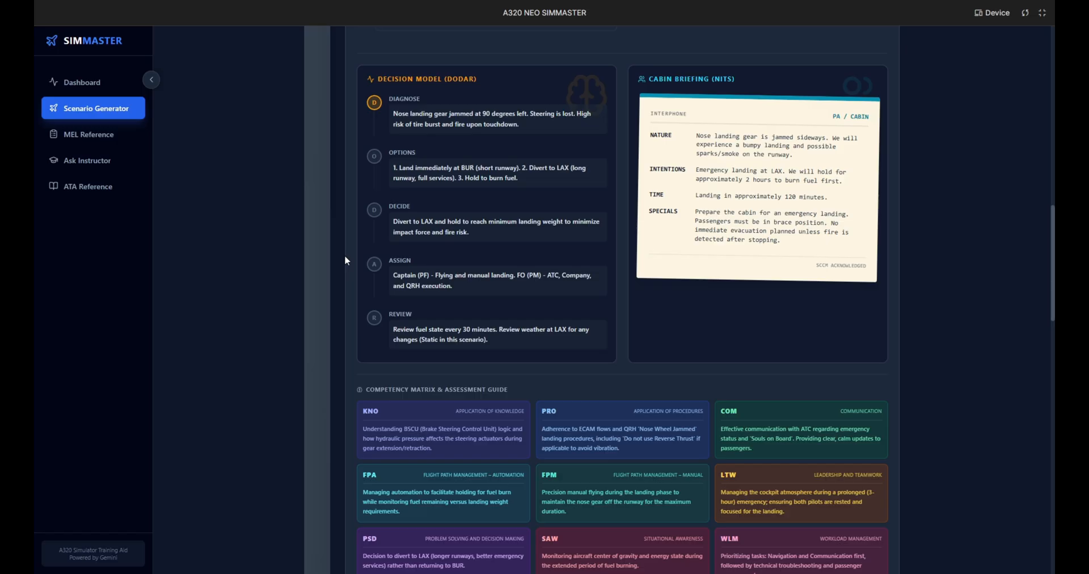
scroll("down", 3)
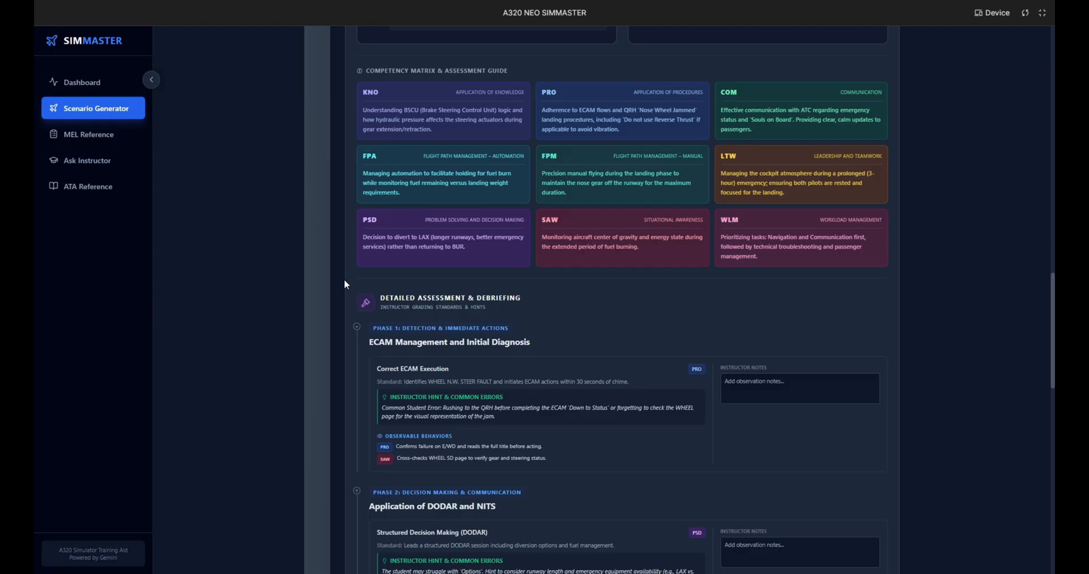
scroll("down", 3)
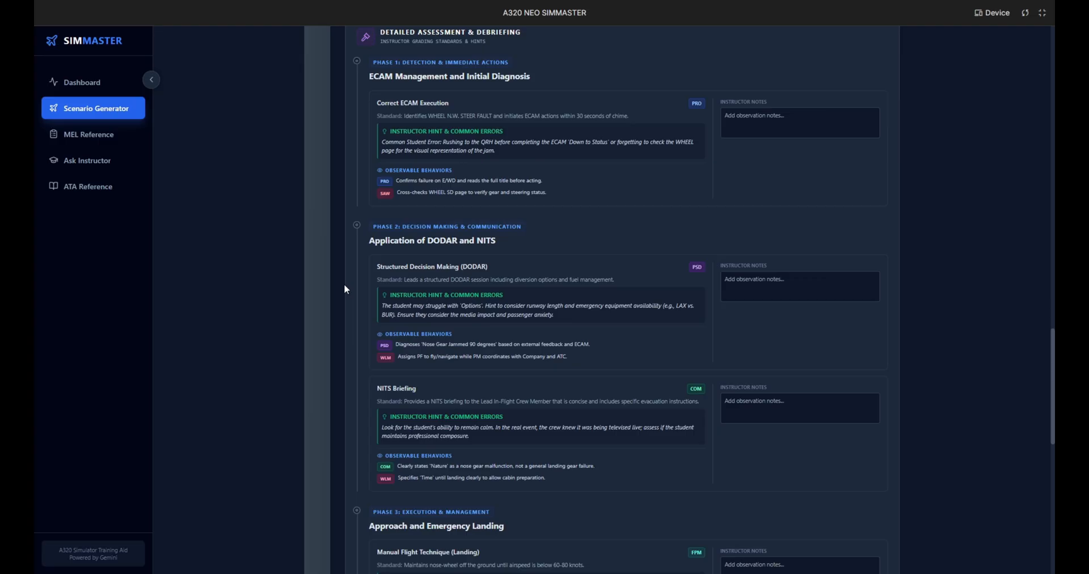
- Finish reviewing the assessment guide and real-event analysis, then go to the Pilot Competency Profile dashboard
scroll("down", 3)
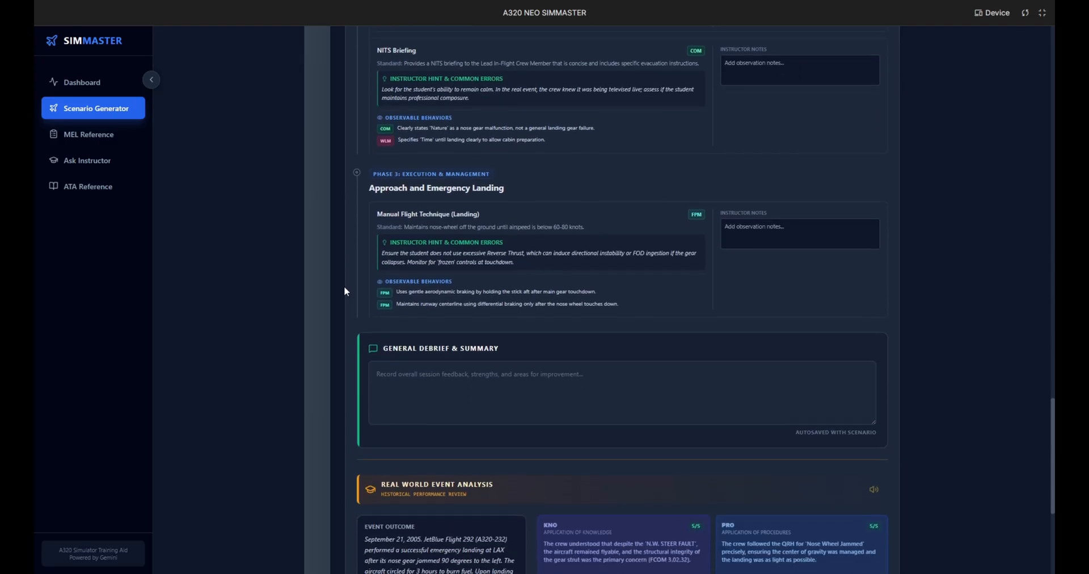
scroll("down", 3)
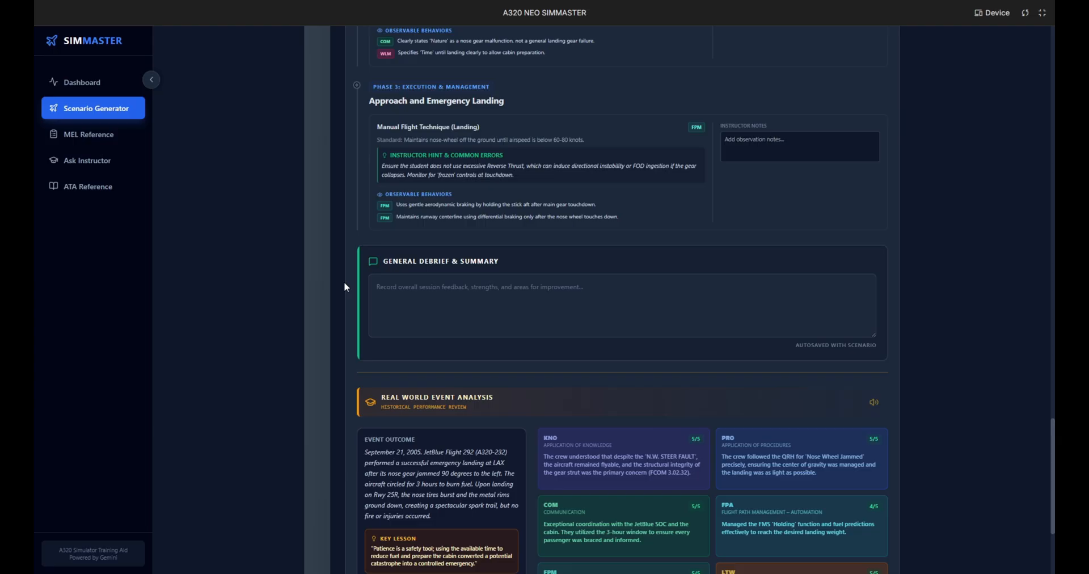
scroll("down", 3)
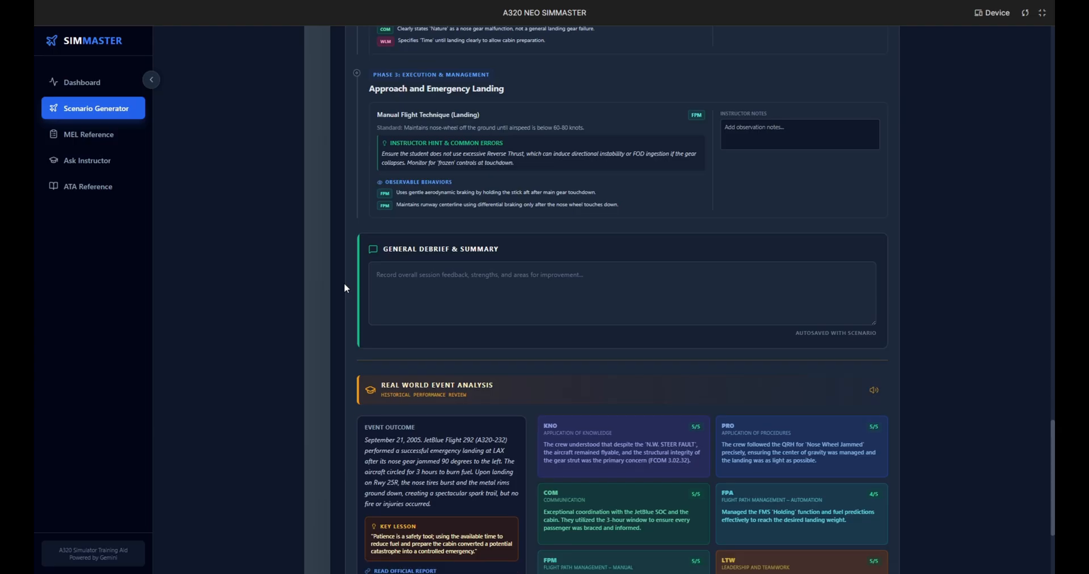
scroll("down", 3)
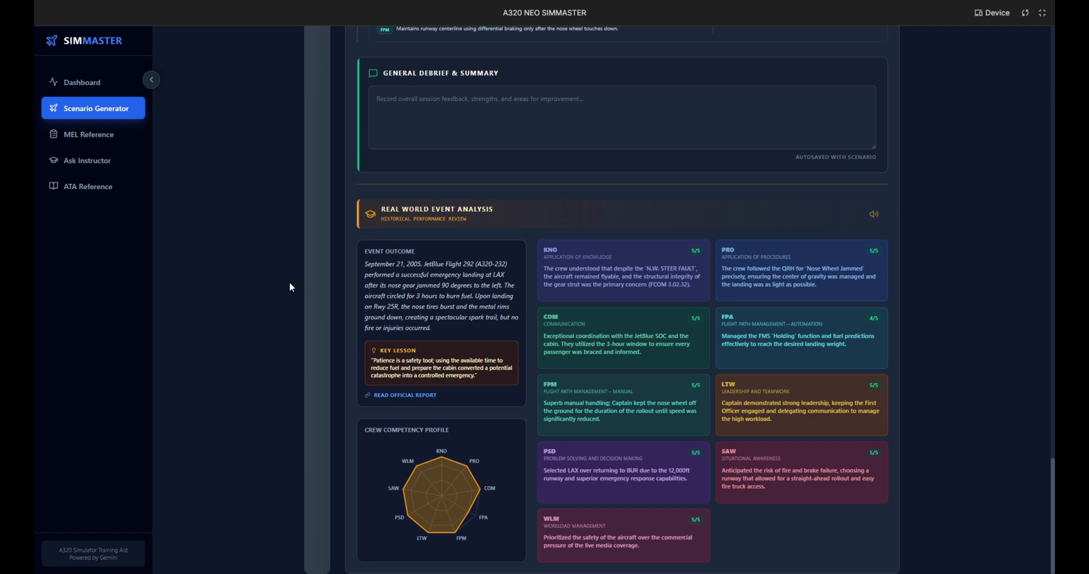
left_click(82, 81)
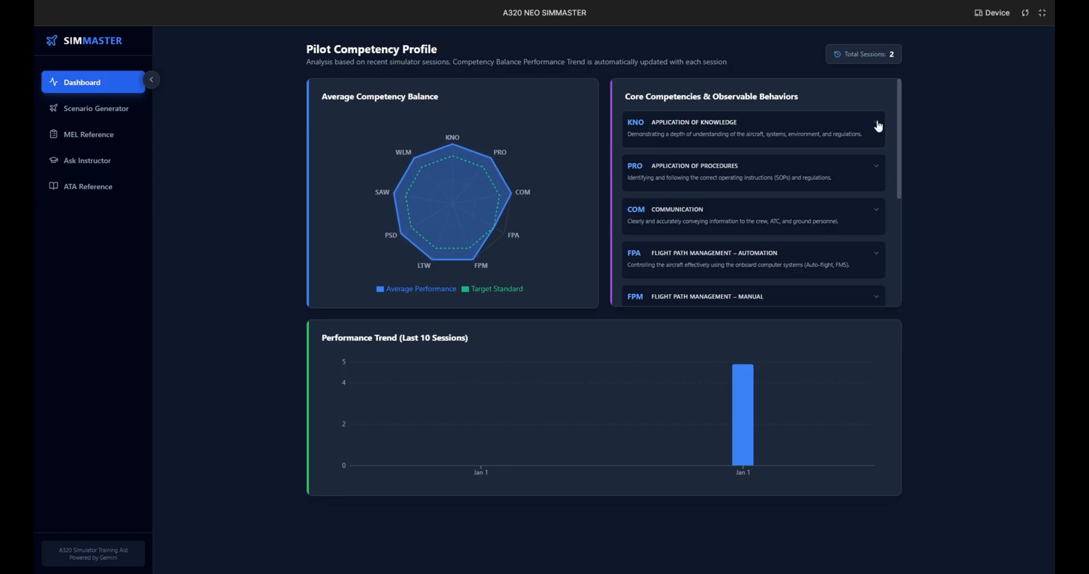
- Expand the PRO and WLM competency cards to show observable behaviours, then go to the MEL Reference
left_click(875, 123)
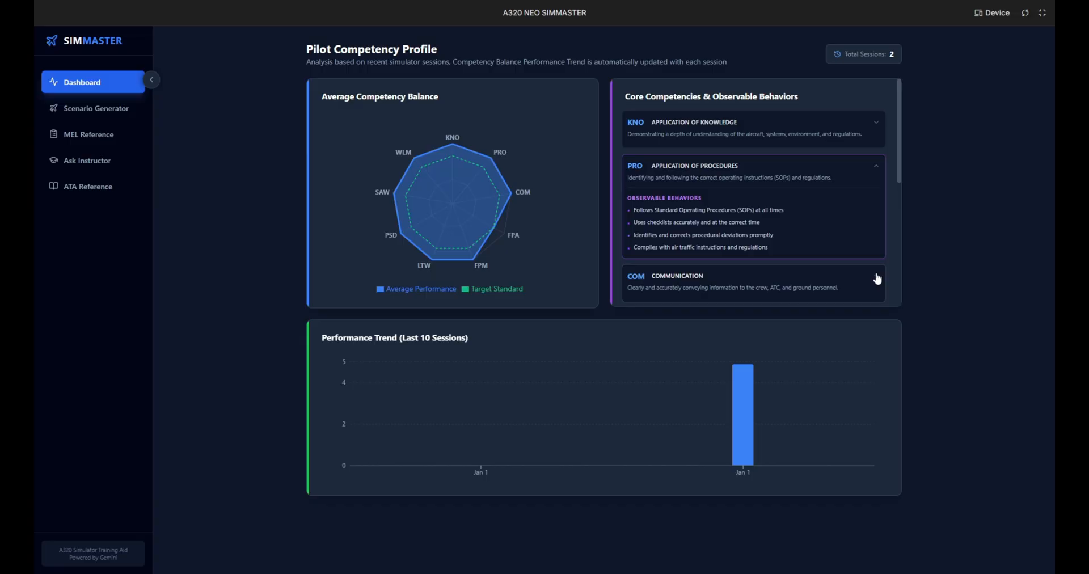
scroll("down", 3)
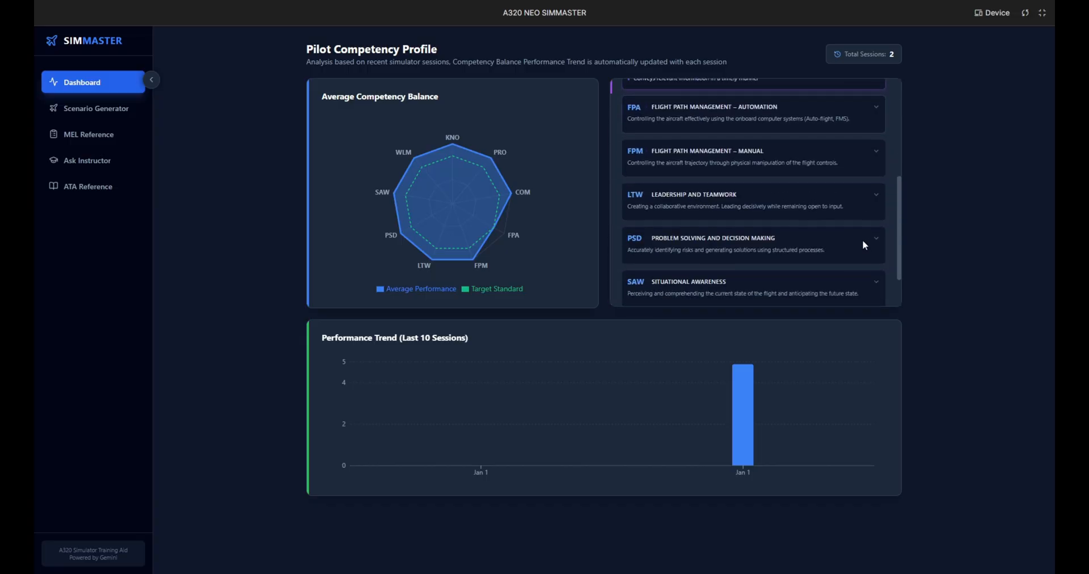
left_click(752, 112)
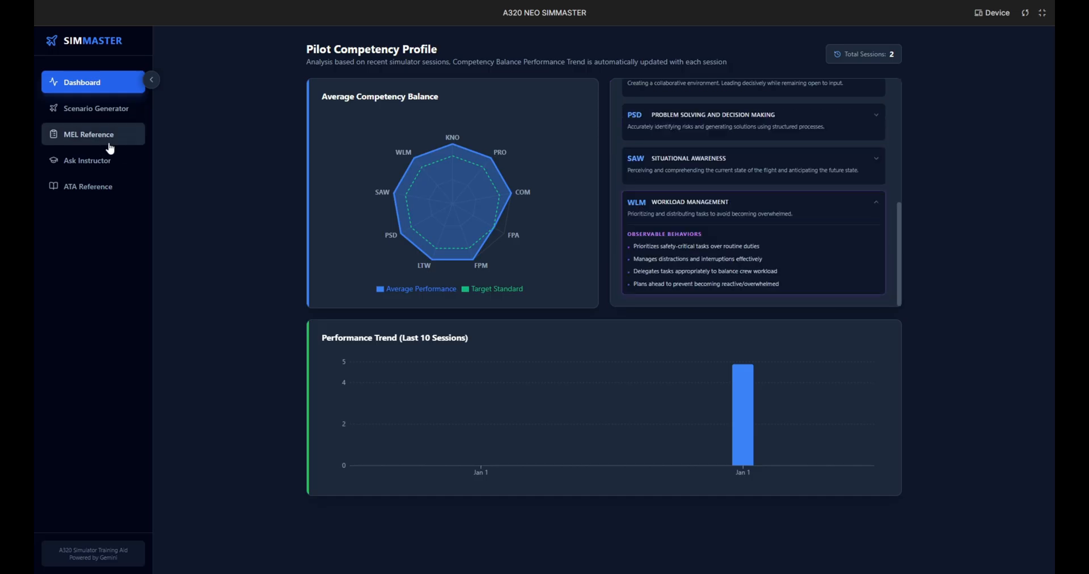
left_click(88, 134)
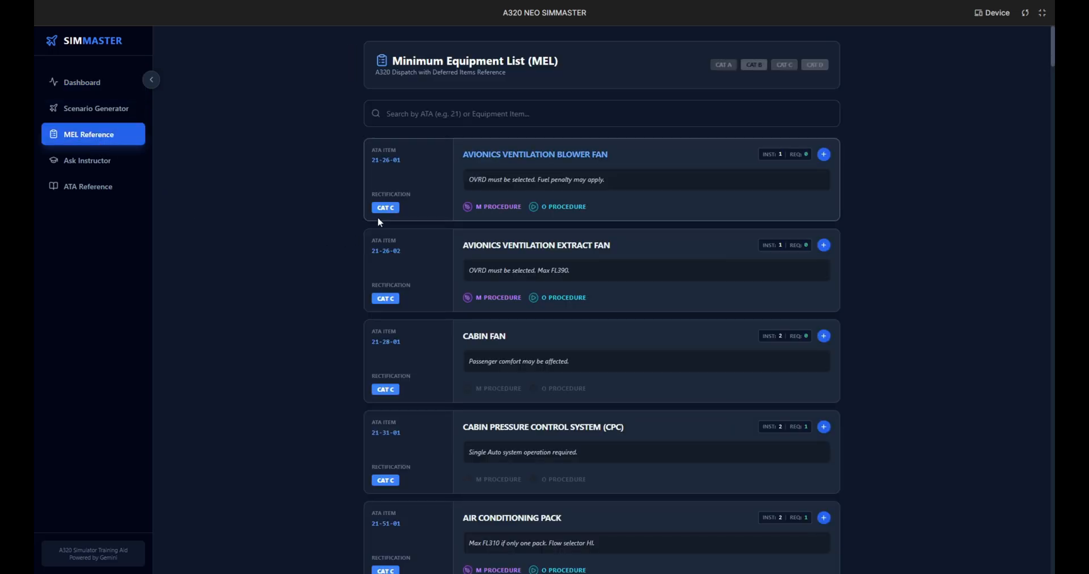
- Browse through the MEL entries, then go to the Ask Instructor chat
scroll("down", 3)
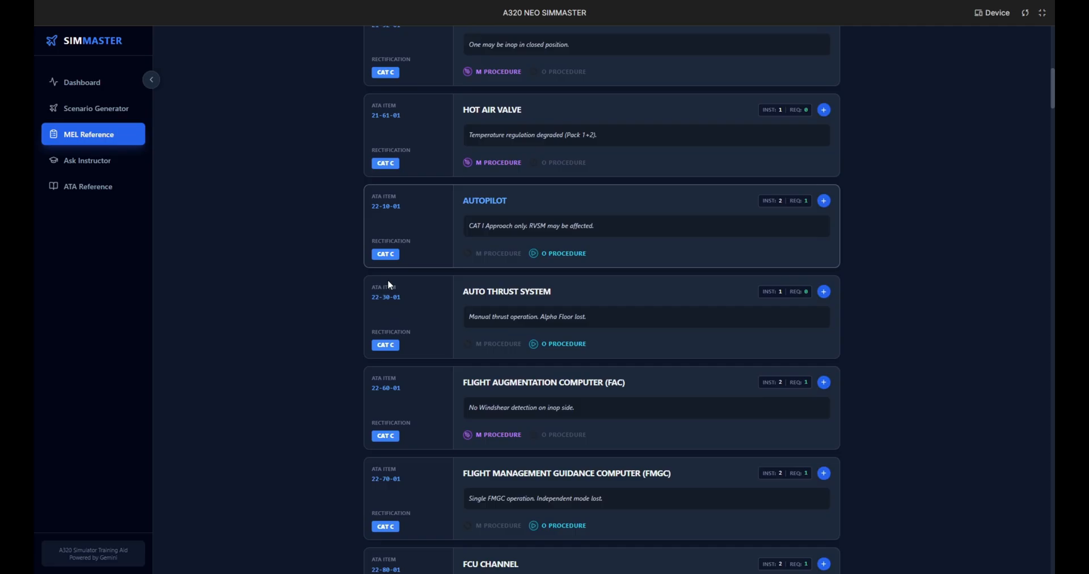
scroll("down", 3)
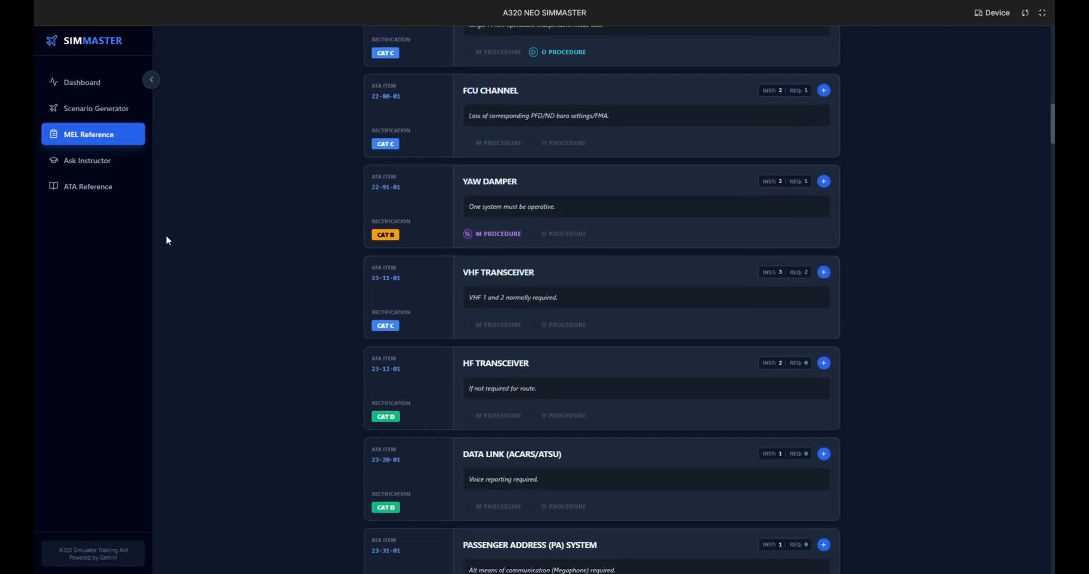
mouse_move(87, 161)
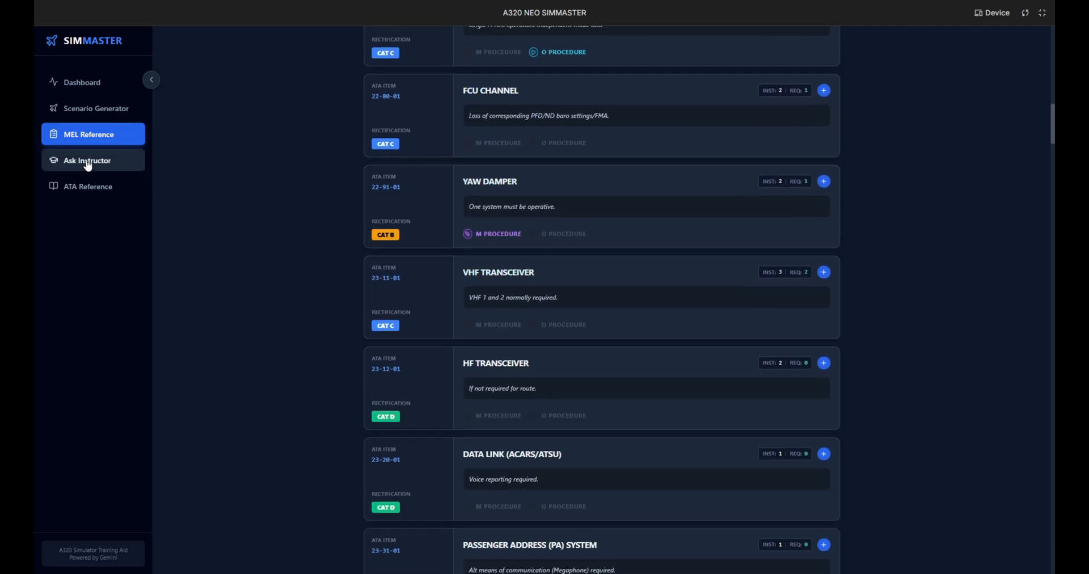
left_click(87, 161)
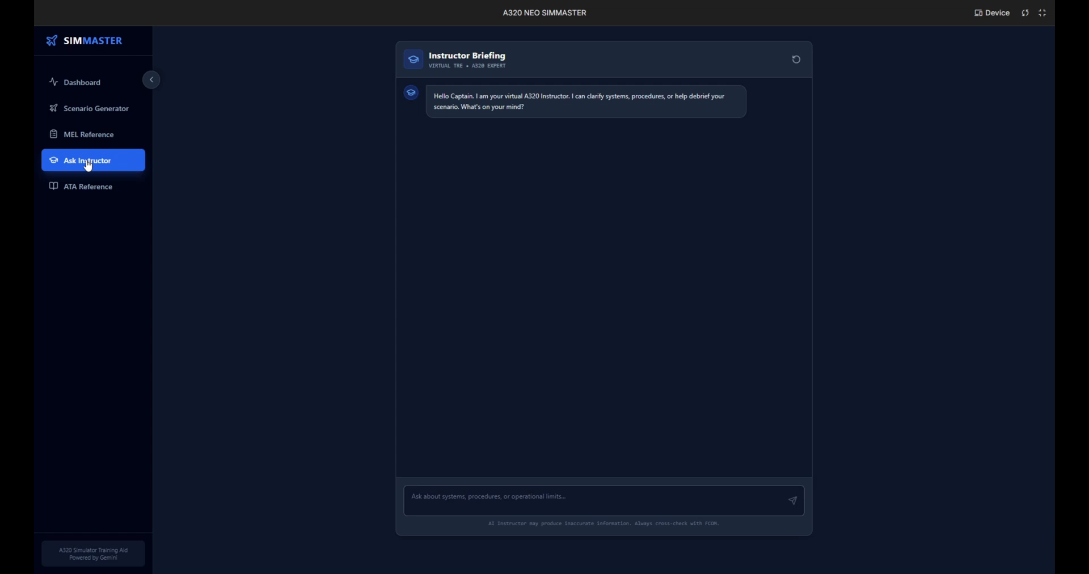
mouse_move(222, 334)
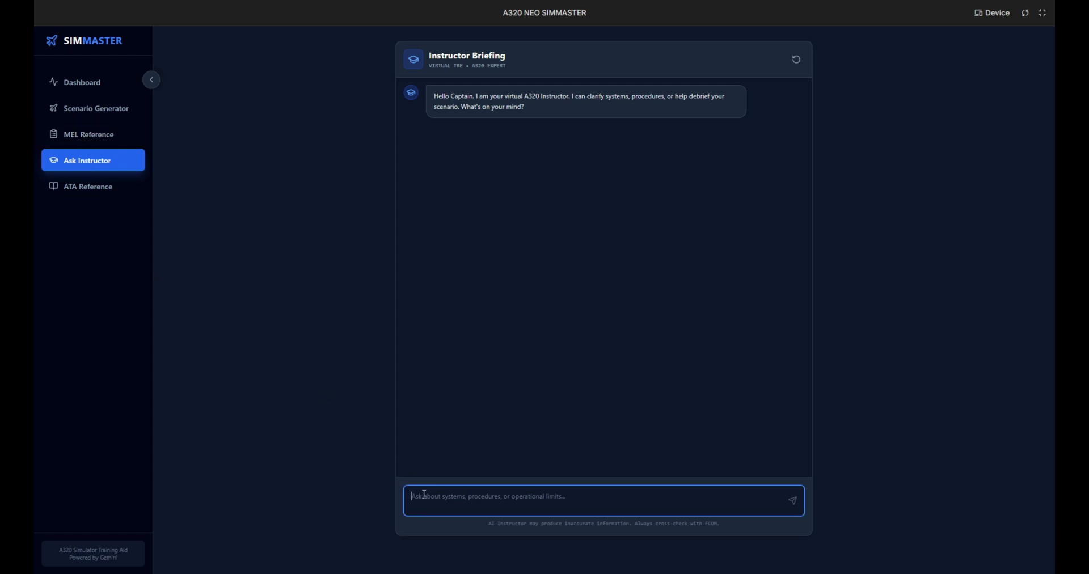
- Ask the instructor about a dual FCU failure below alert height under CAT 3 and read the reply
type("tell me about")
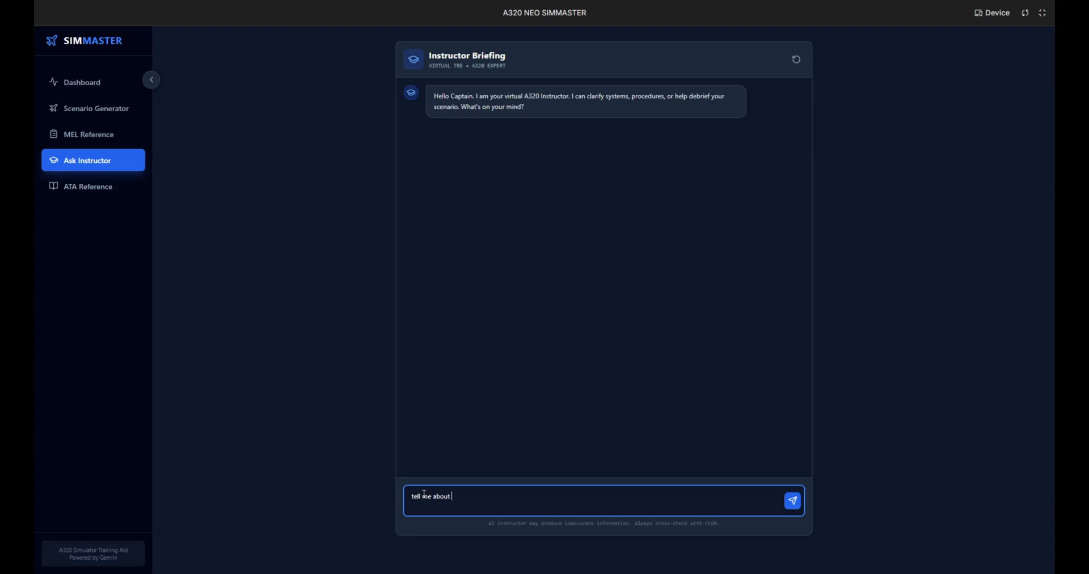
type("dual fcu")
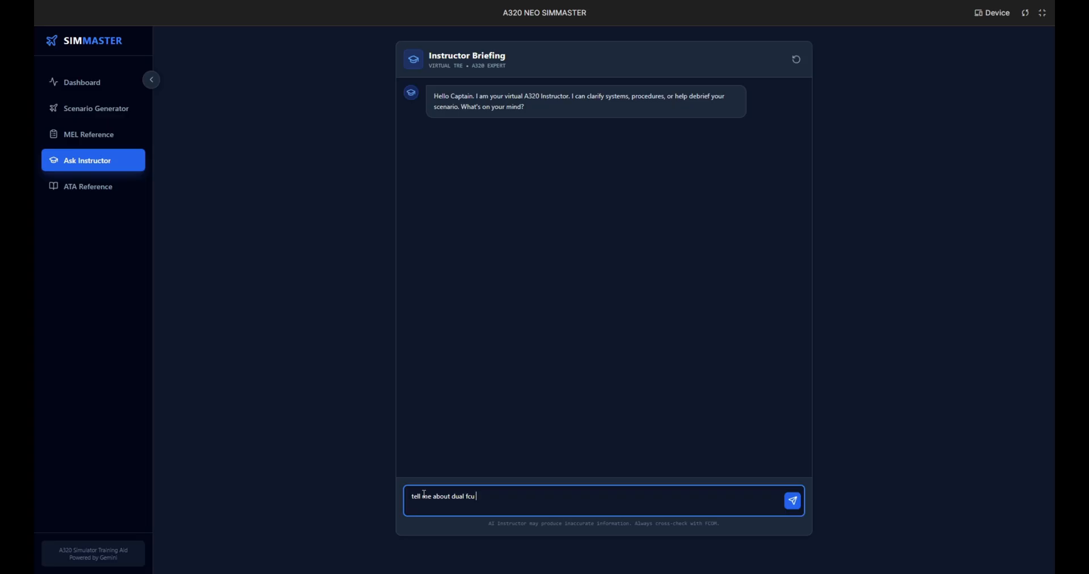
type("failure")
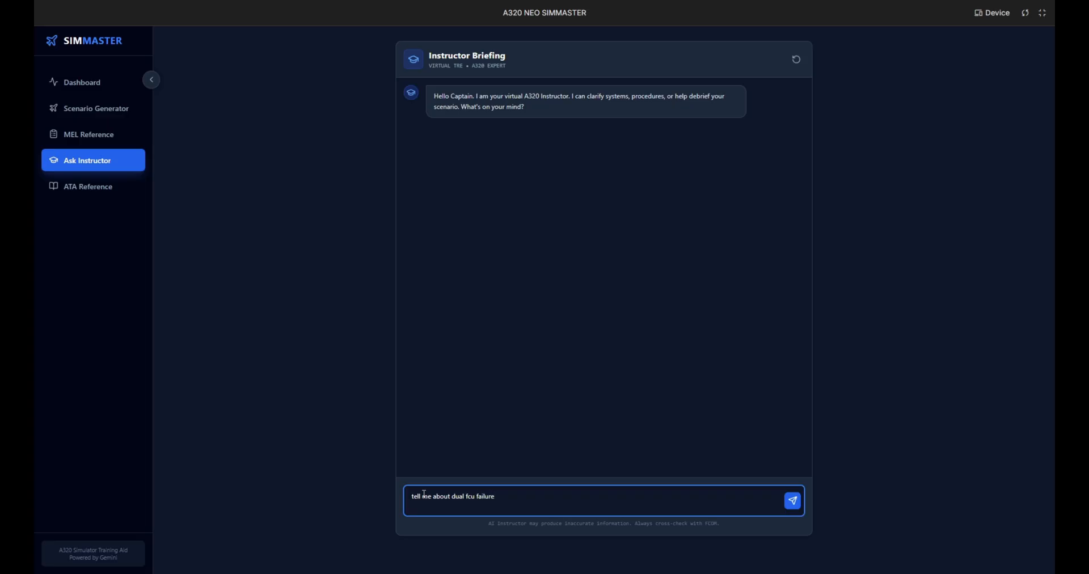
type("below")
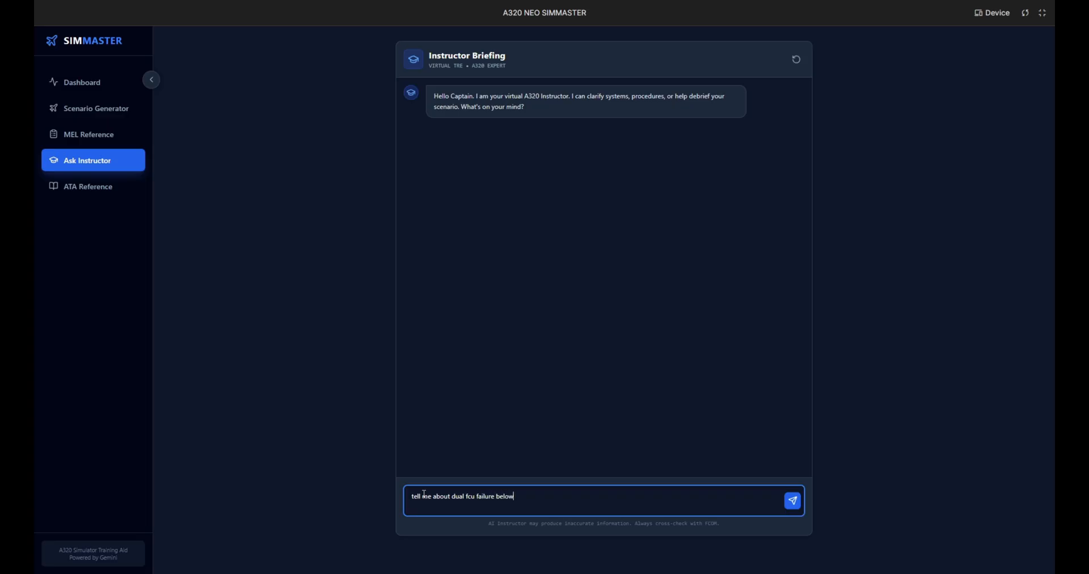
type("alert")
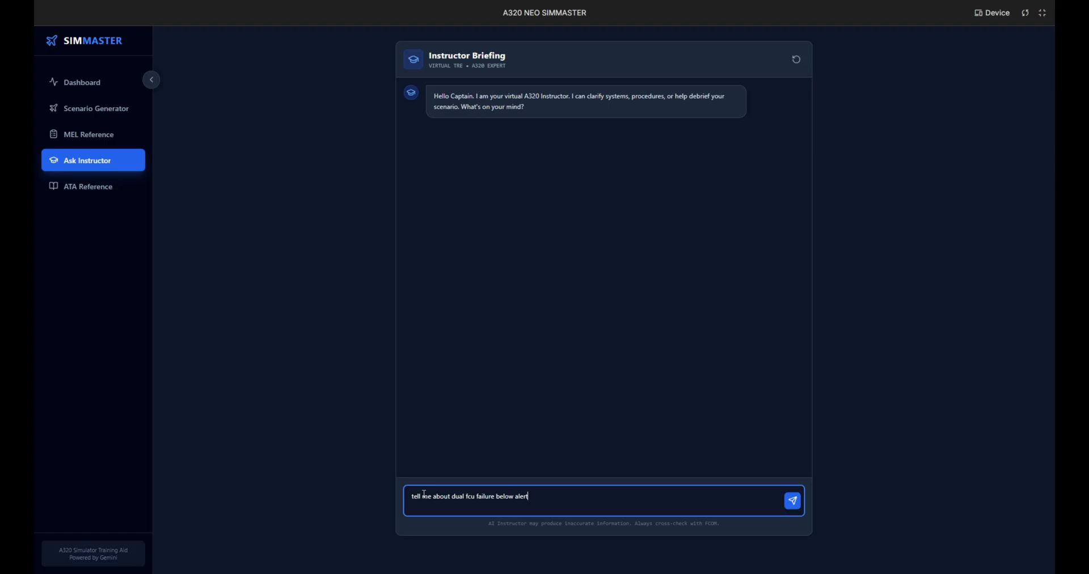
type("height")
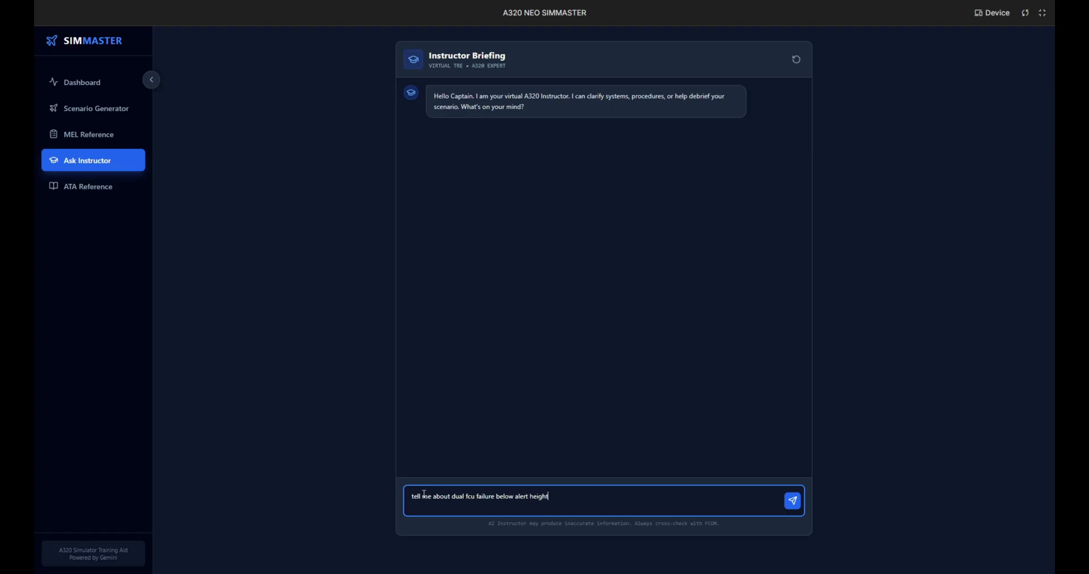
type("under cat 3")
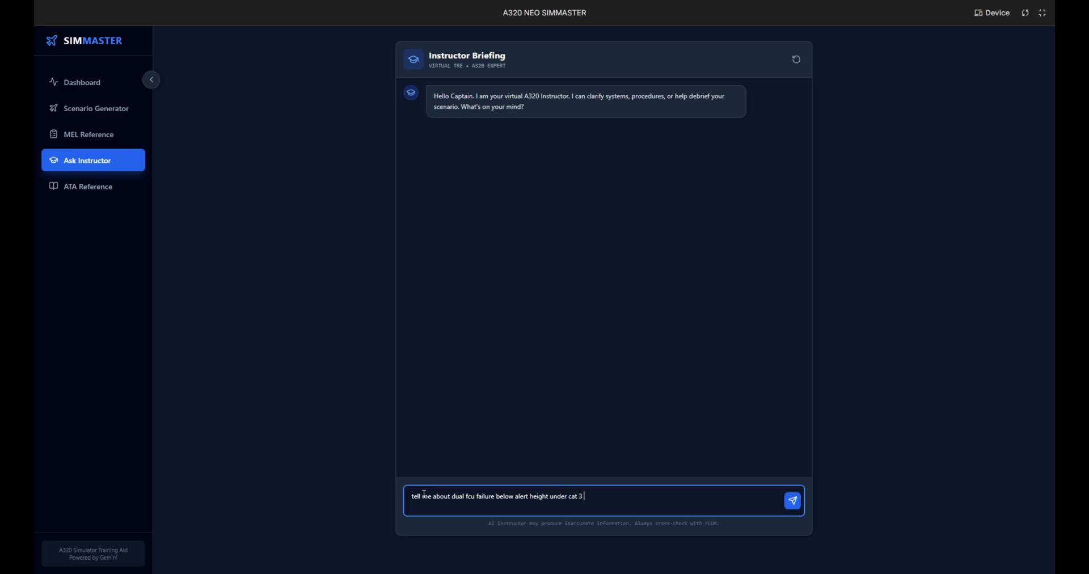
left_click(791, 500)
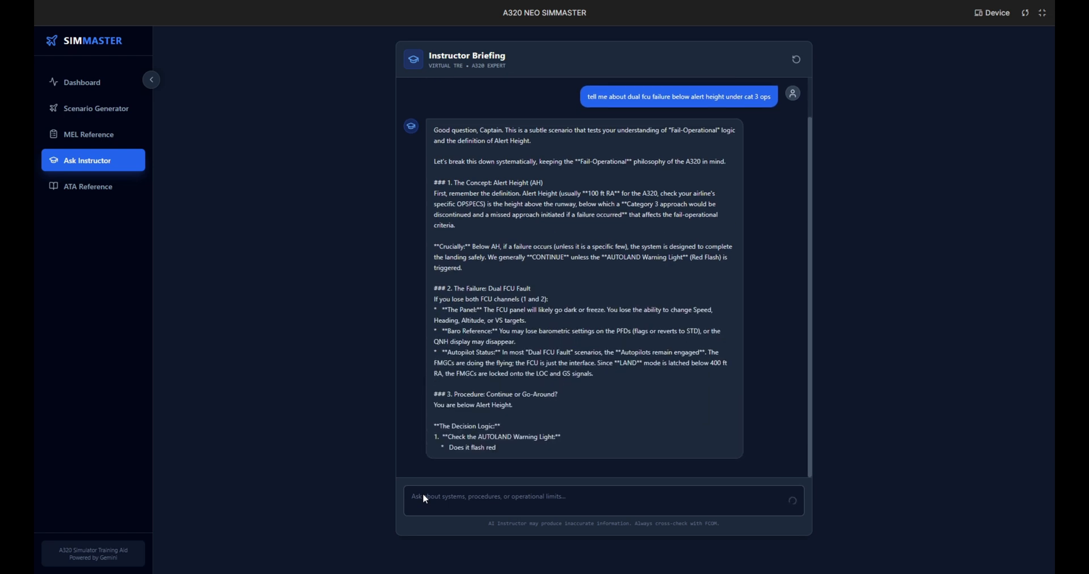
scroll("down", 3)
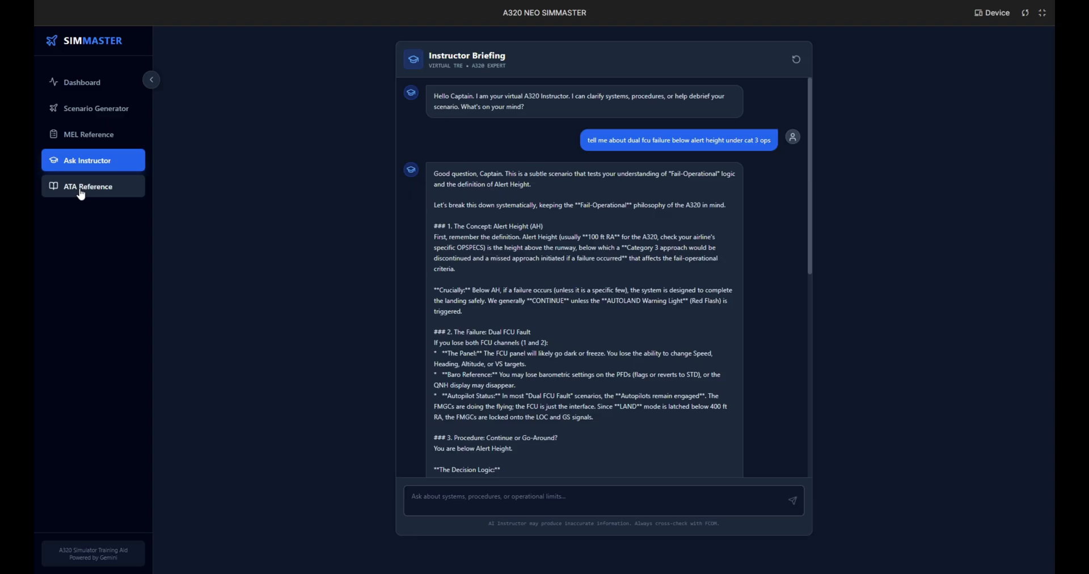
- Go to the ATA chapter reference list
left_click(88, 186)
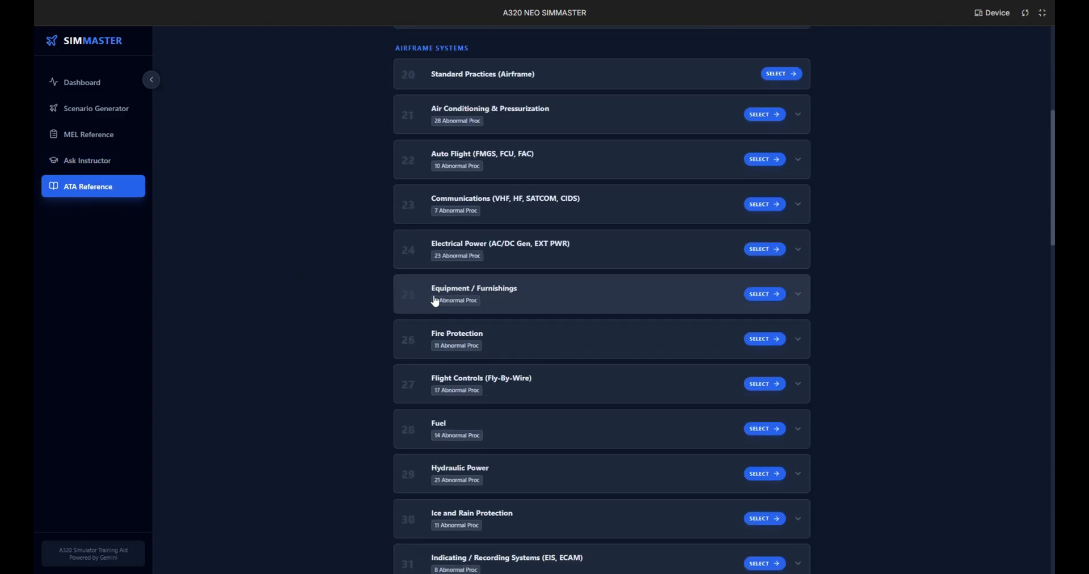
- Load the ATA 29 HYD G + Y SYS LO PR warning into the Scenario Generator
scroll("down", 3)
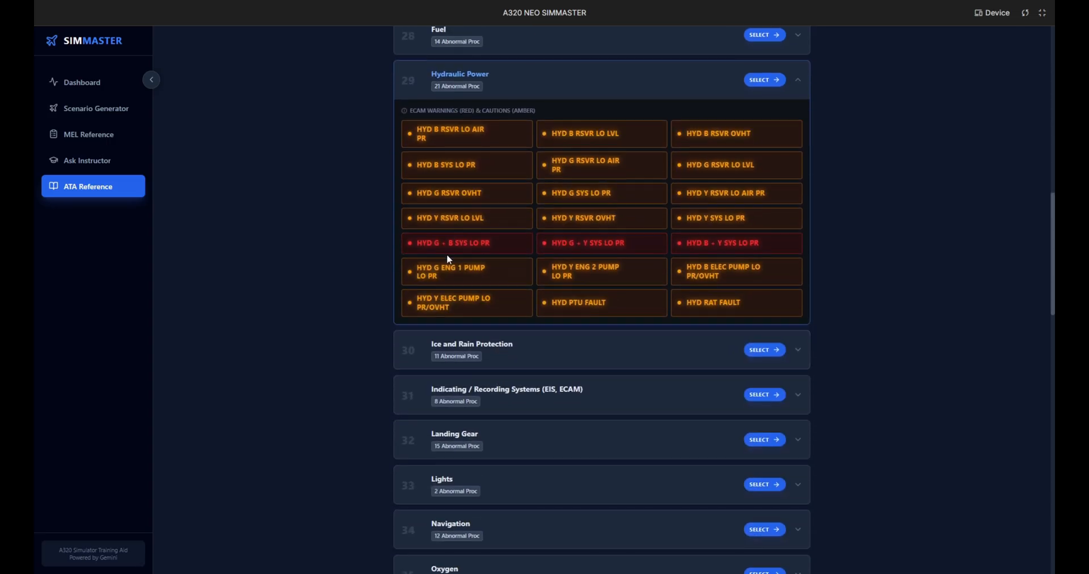
left_click(588, 243)
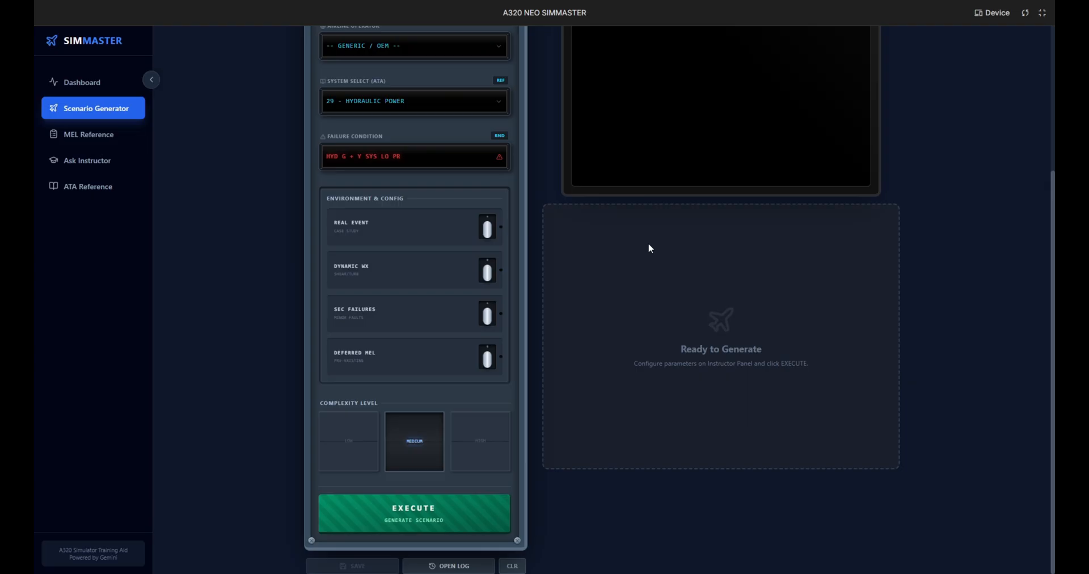
mouse_move(399, 190)
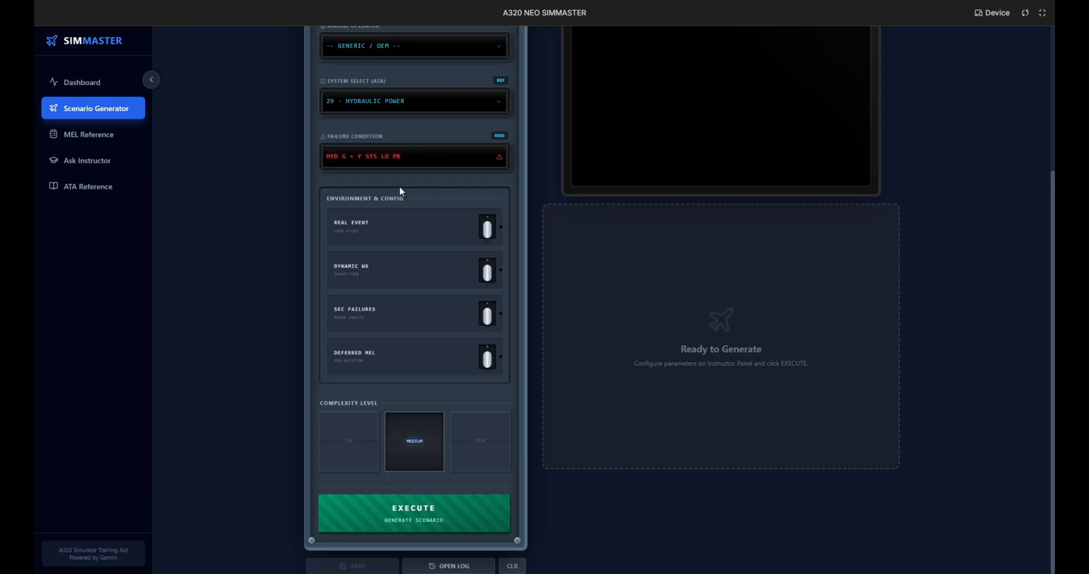